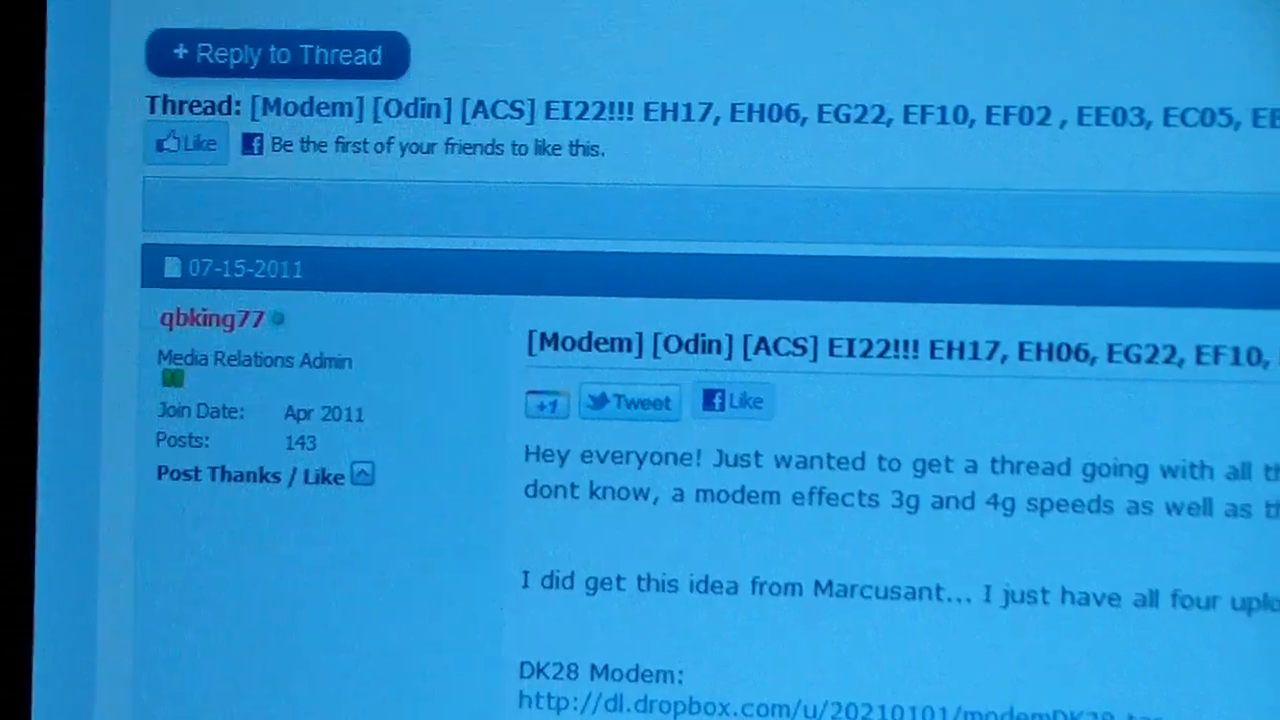
scroll("down", 3)
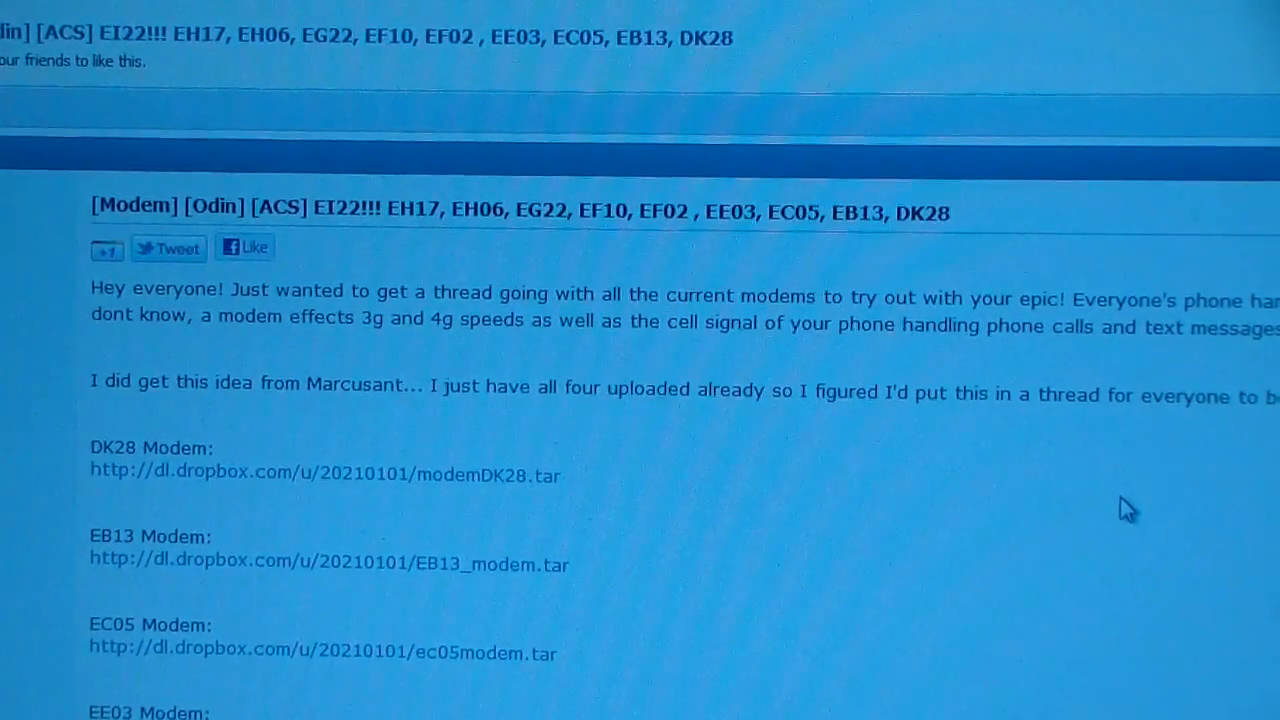
scroll("down", 3)
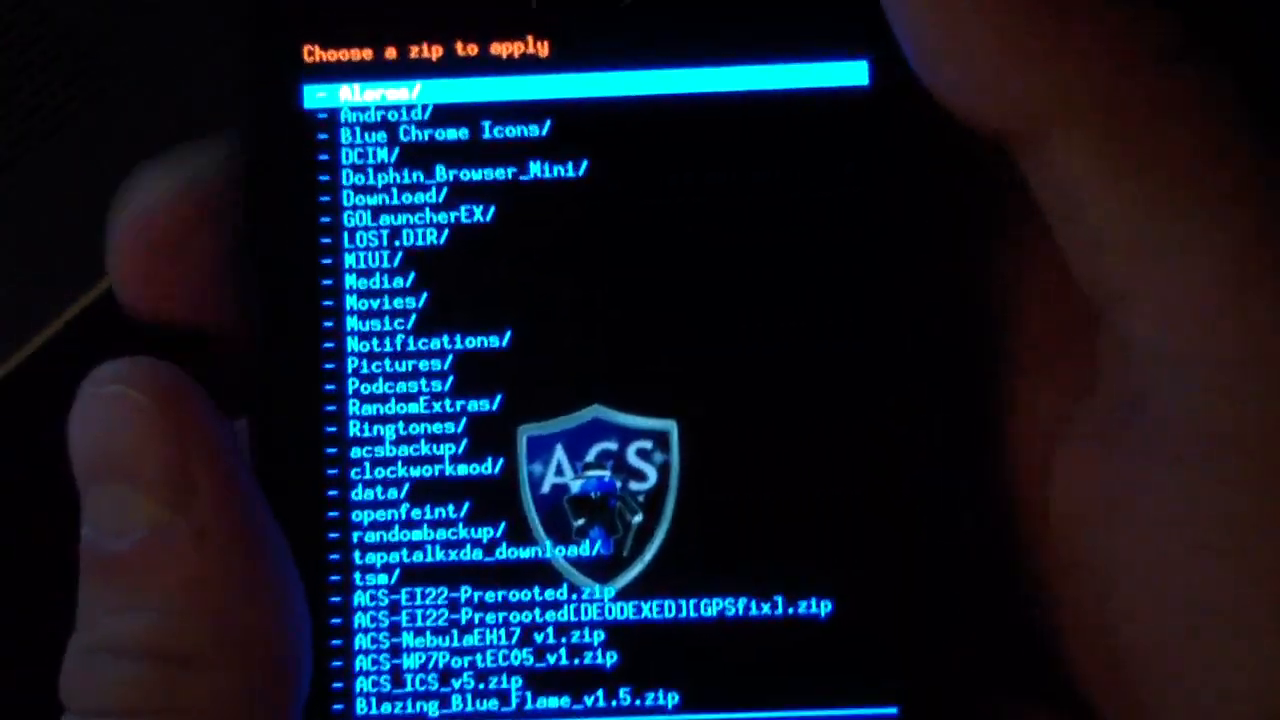
scroll("down", 3)
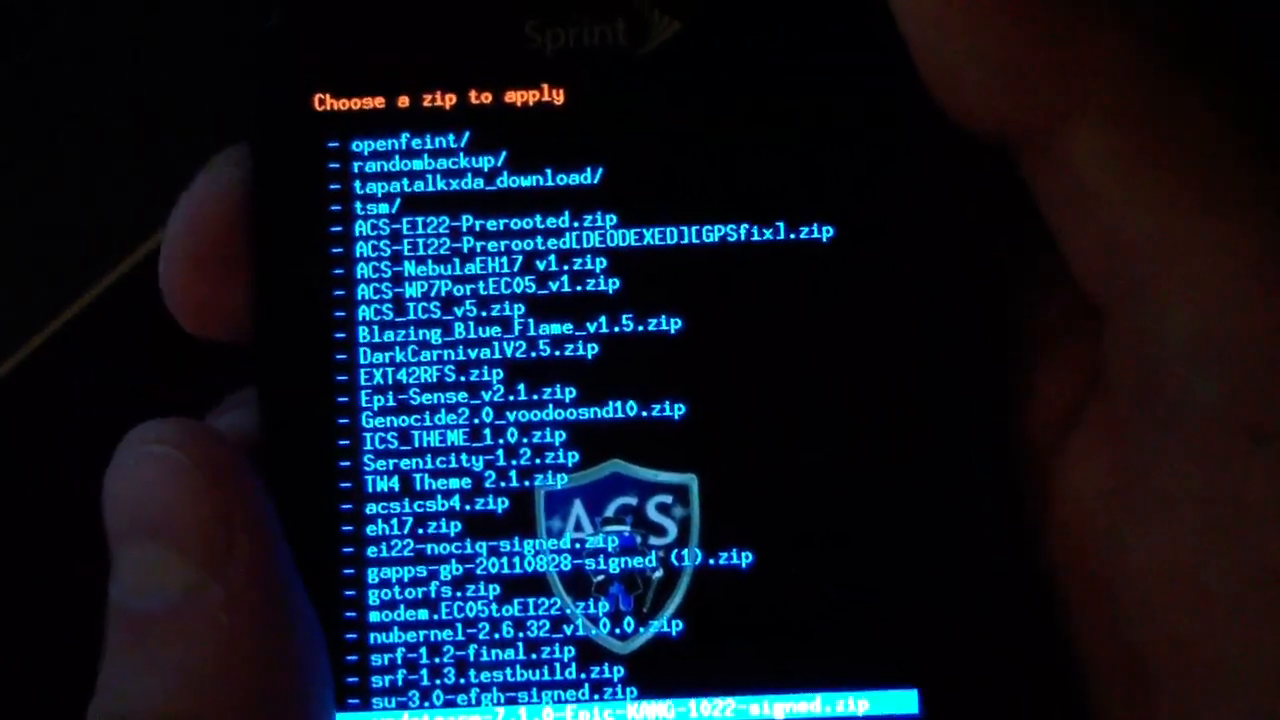